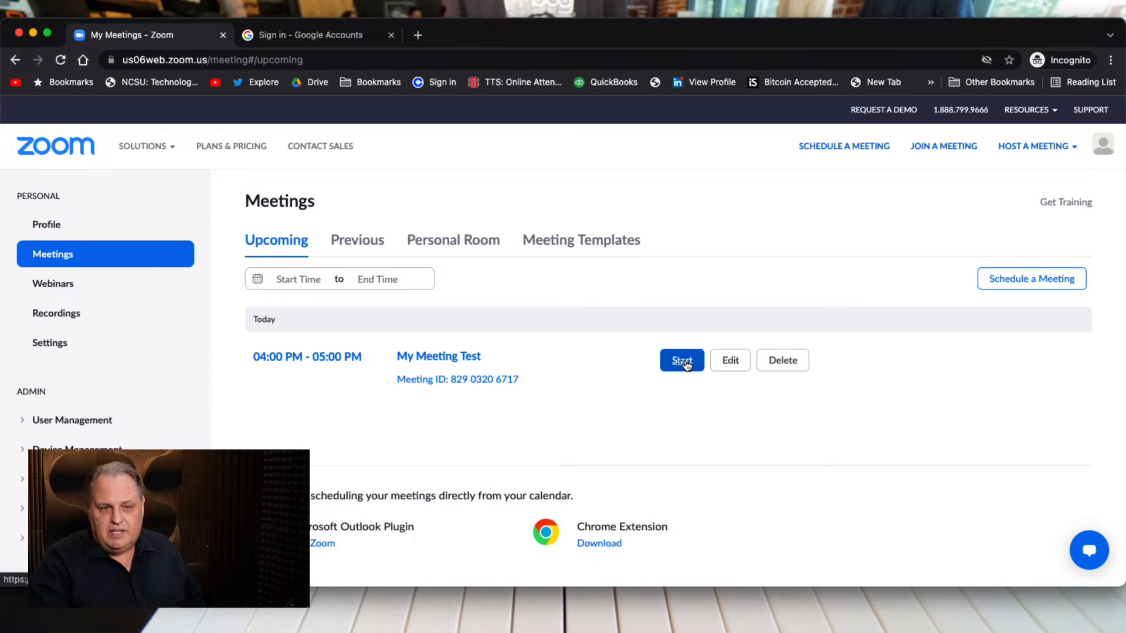
# Start 'My Meeting Test' from the web portal and launch it in the Zoom app.
pyautogui.click(681, 360)
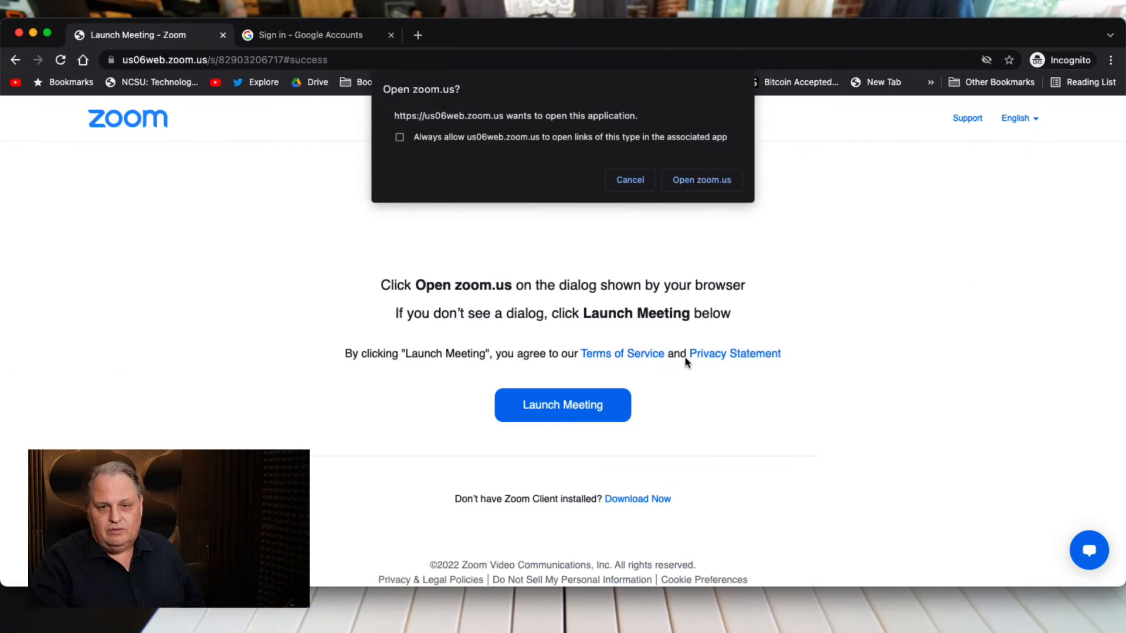
pyautogui.click(701, 179)
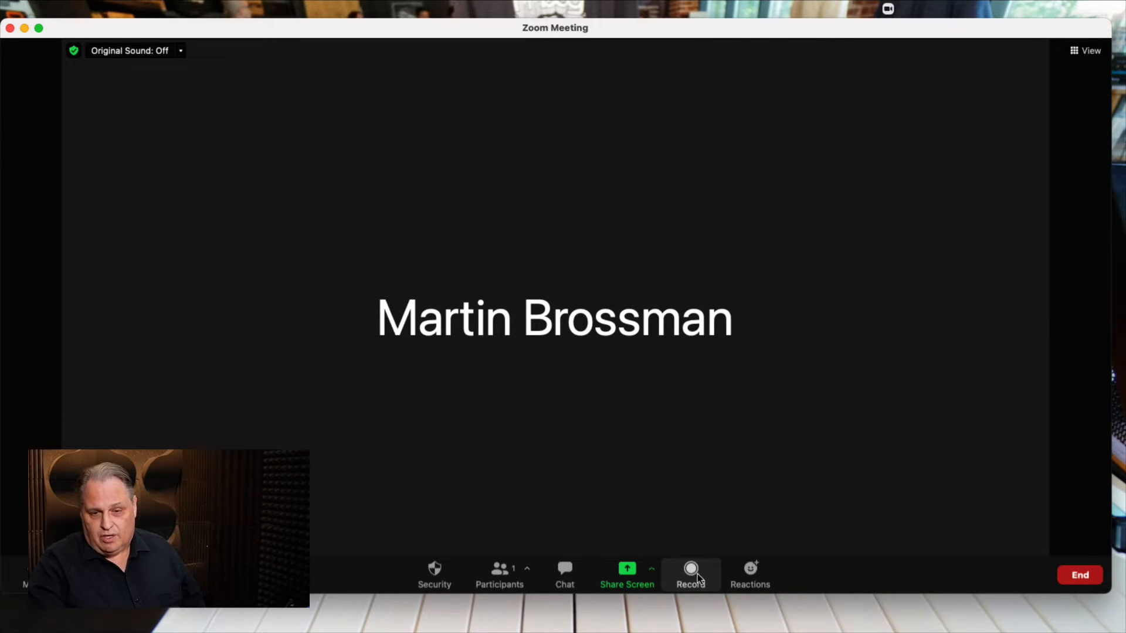
pyautogui.moveTo(691, 571)
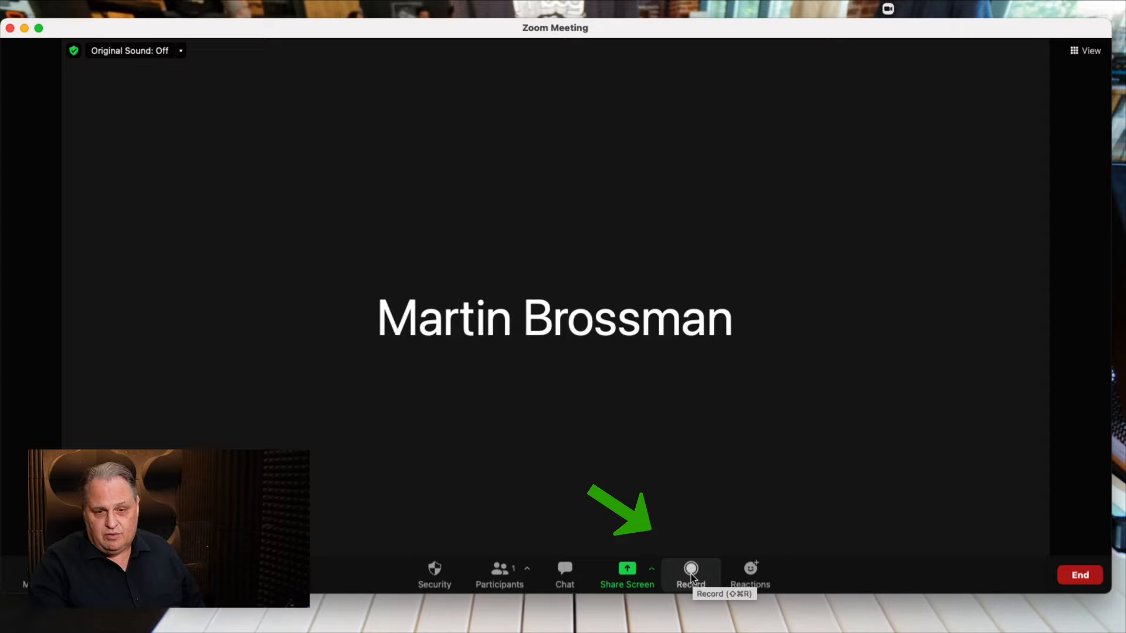
# Start recording the running meeting from the toolbar.
pyautogui.click(691, 570)
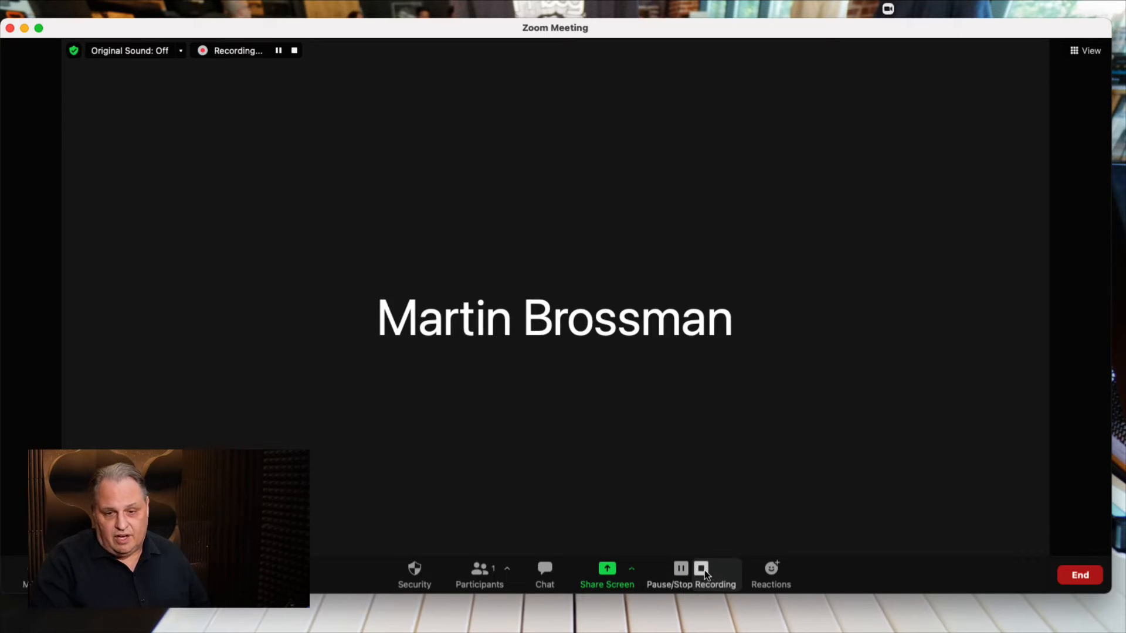
# Stop recording, end the meeting for all, and open the recording's destination folder.
pyautogui.click(702, 568)
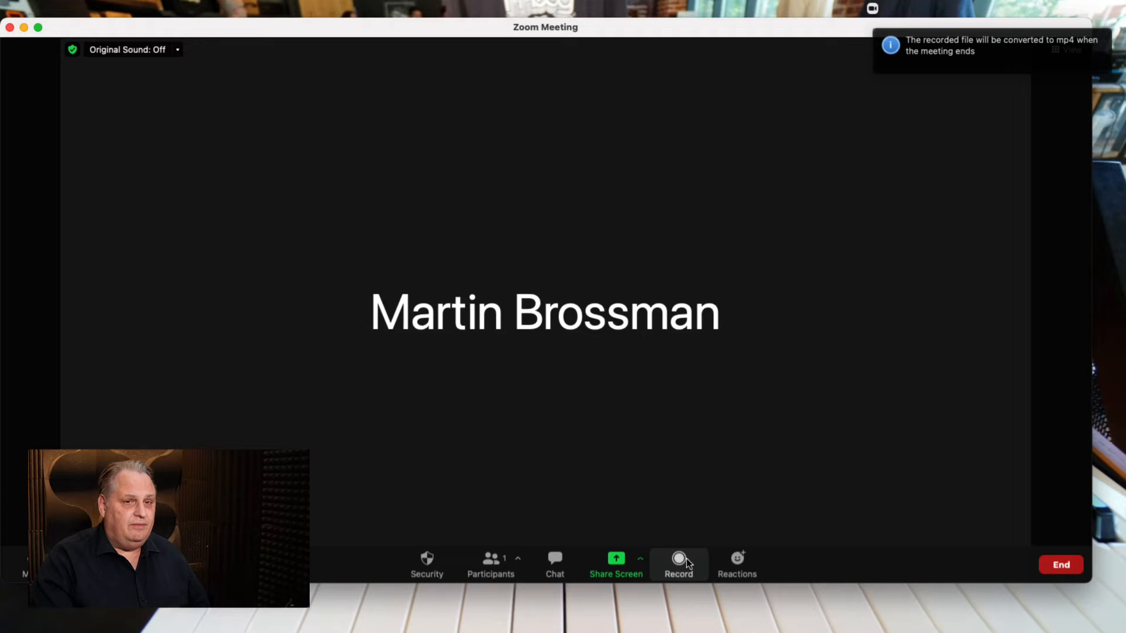
pyautogui.moveTo(685, 561)
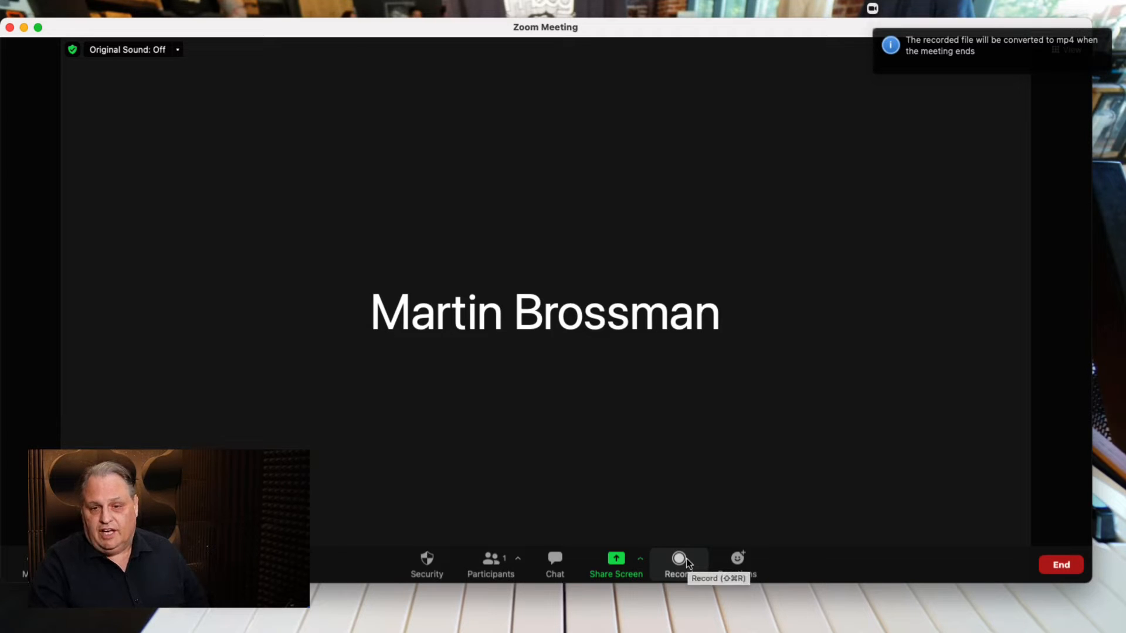
pyautogui.moveTo(886, 538)
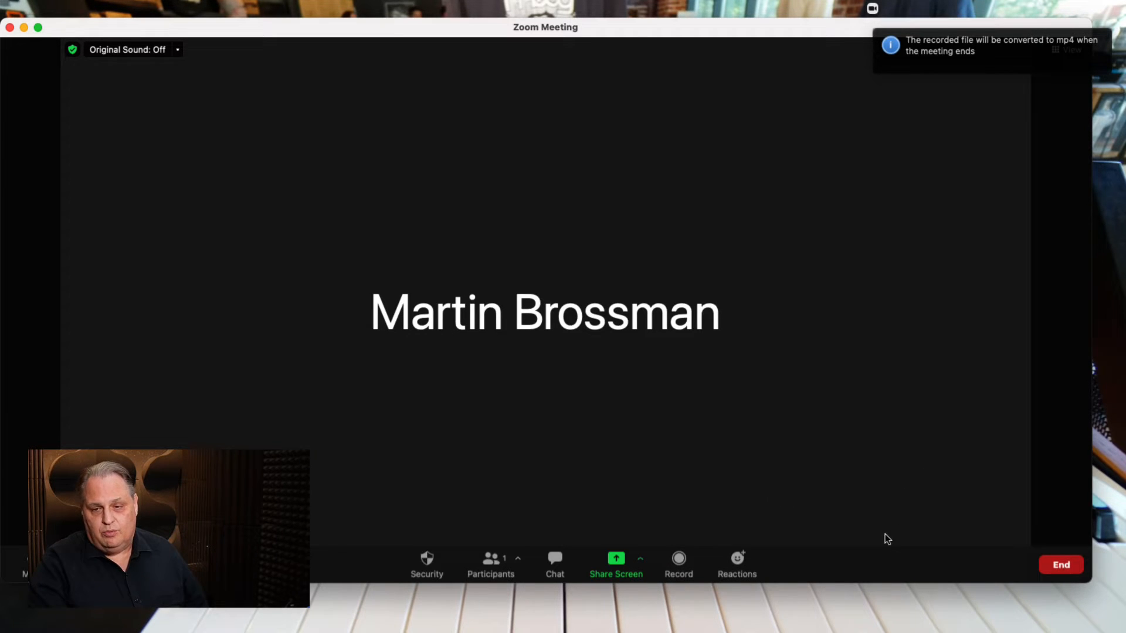
pyautogui.click(1060, 565)
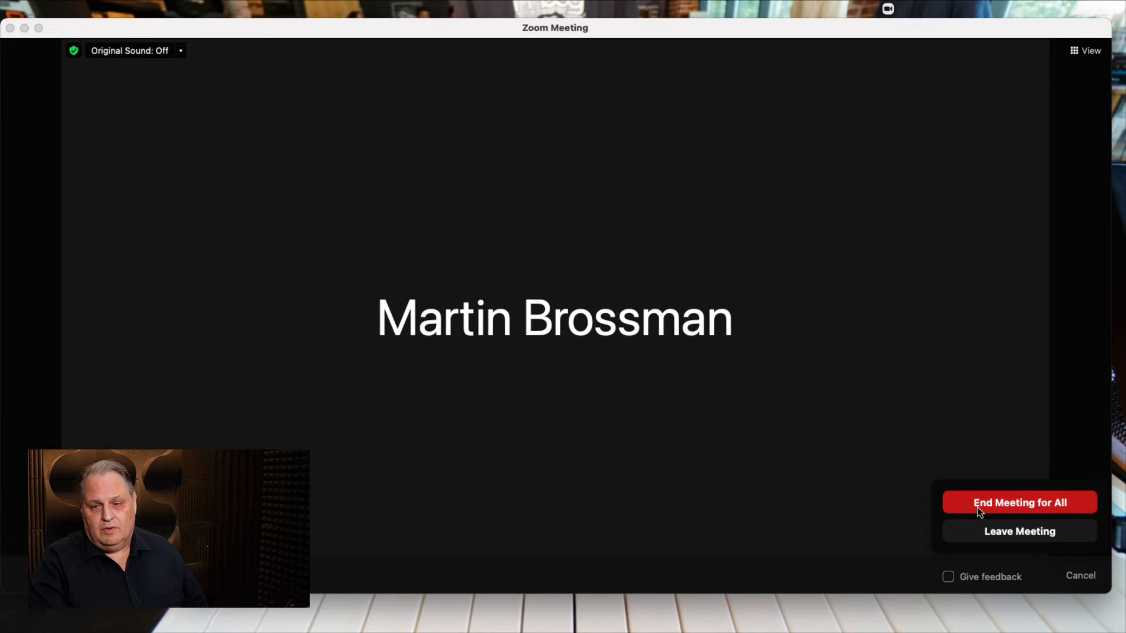
pyautogui.click(1019, 501)
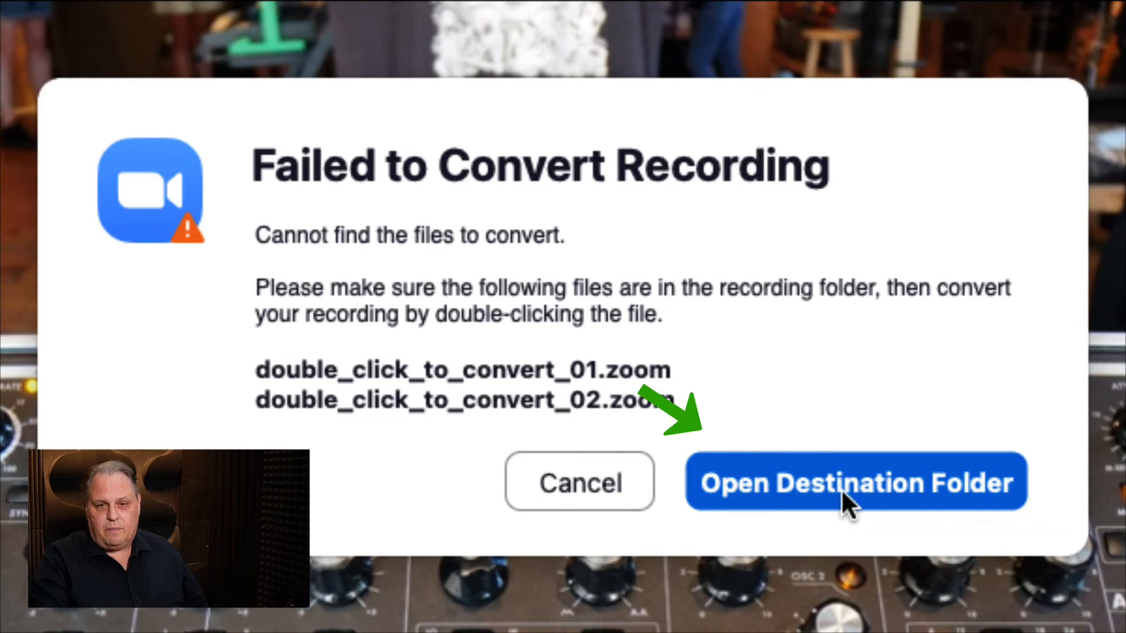
pyautogui.click(849, 499)
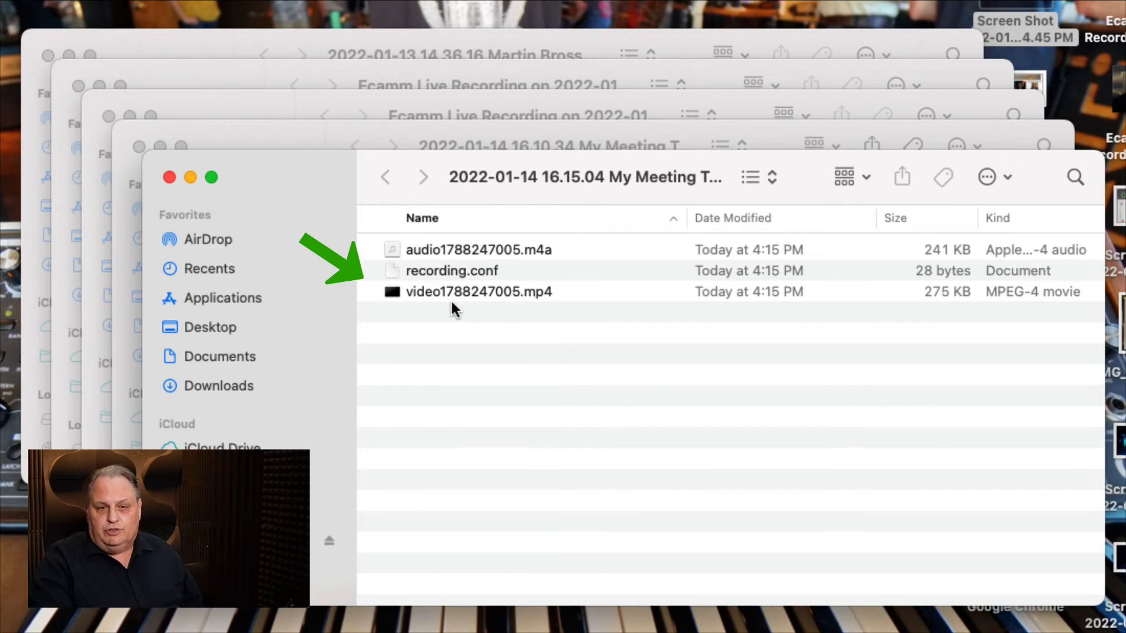
pyautogui.moveTo(518, 299)
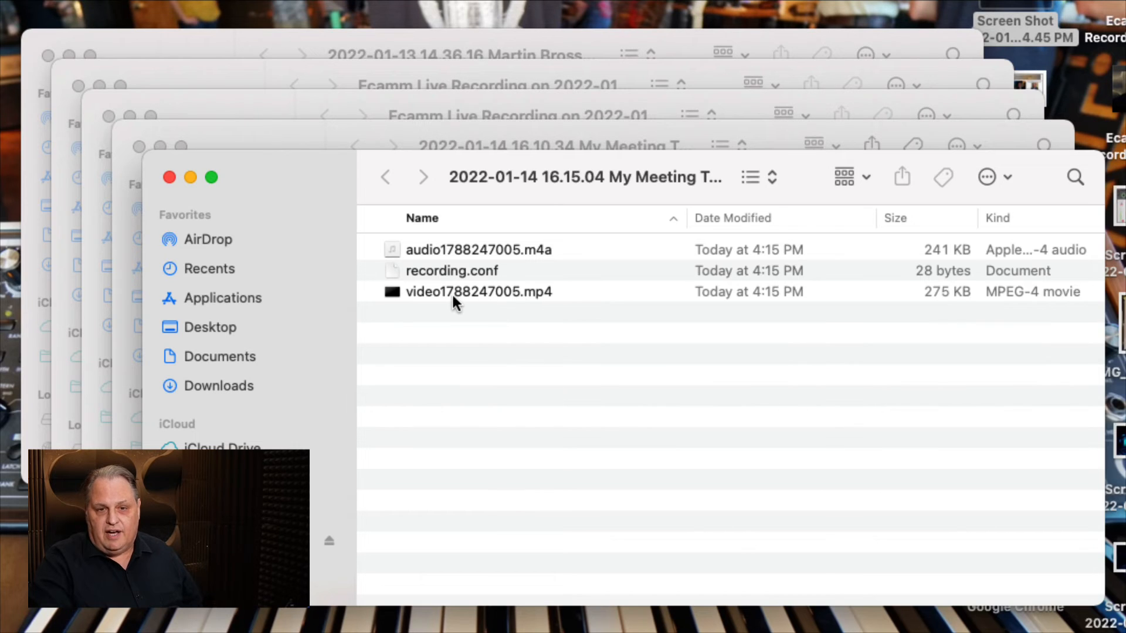
# Select video1788247005.mp4 in the Finder recording folder.
pyautogui.click(478, 292)
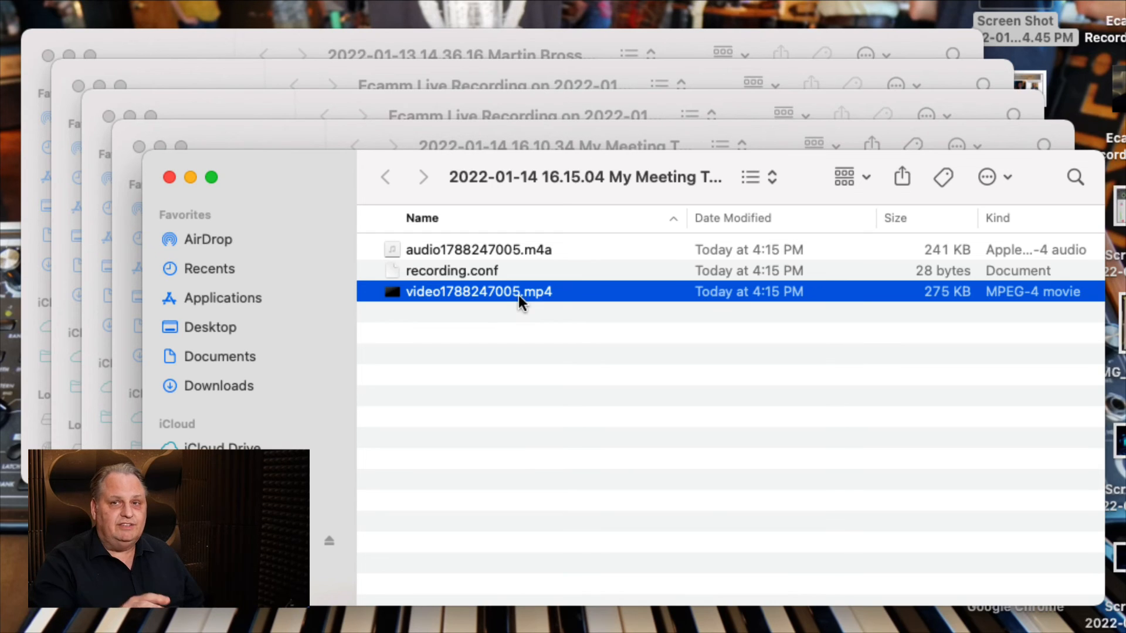
pyautogui.moveTo(457, 317)
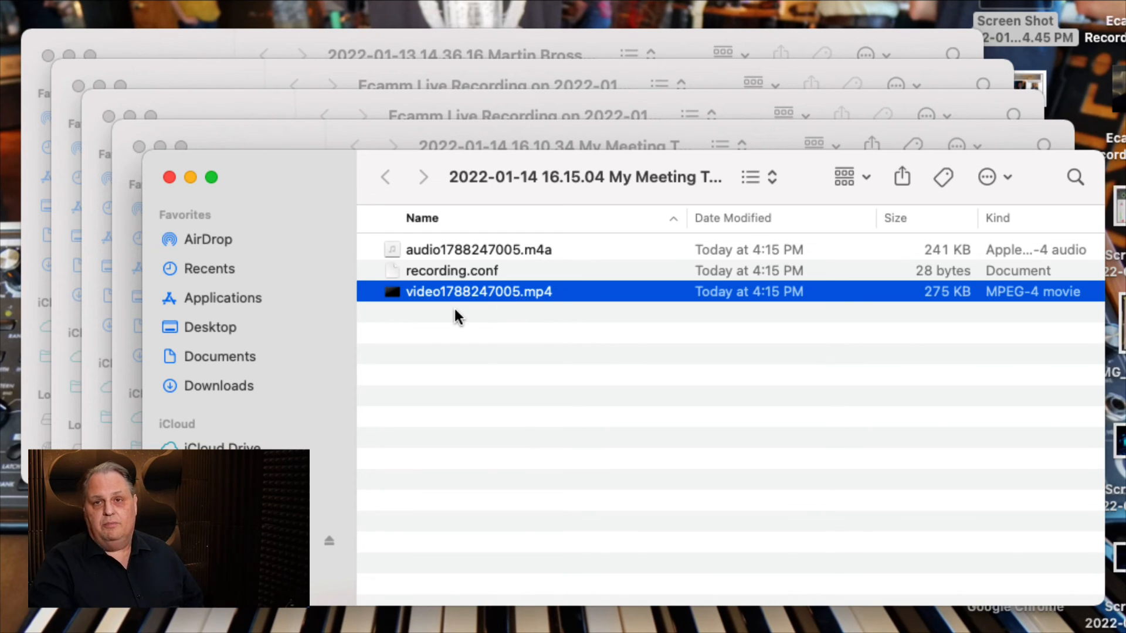